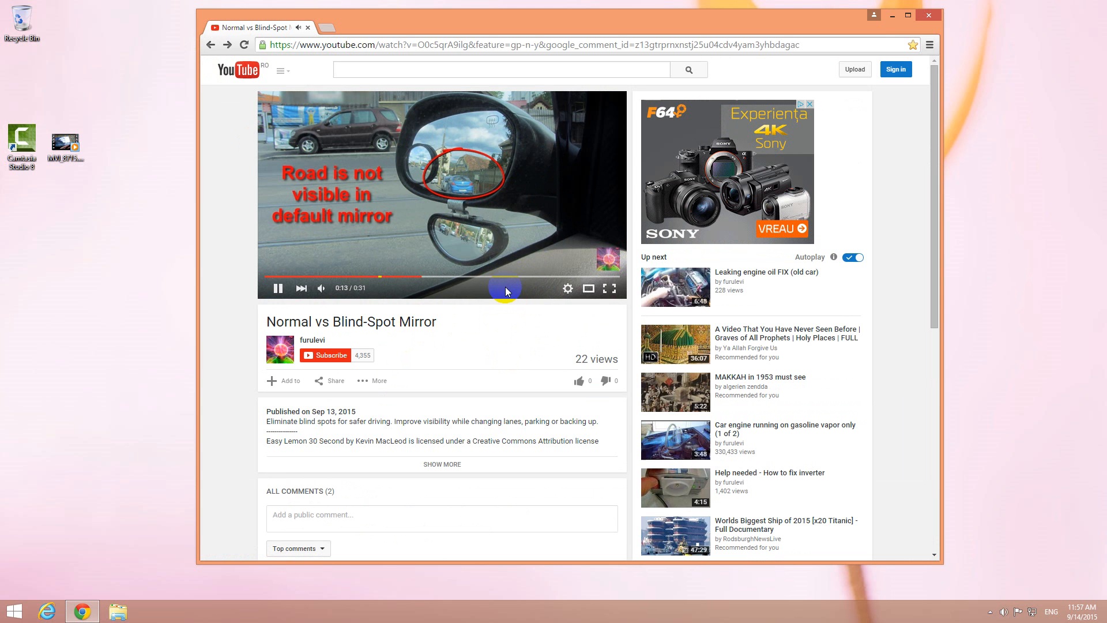
mouse_move(565, 276)
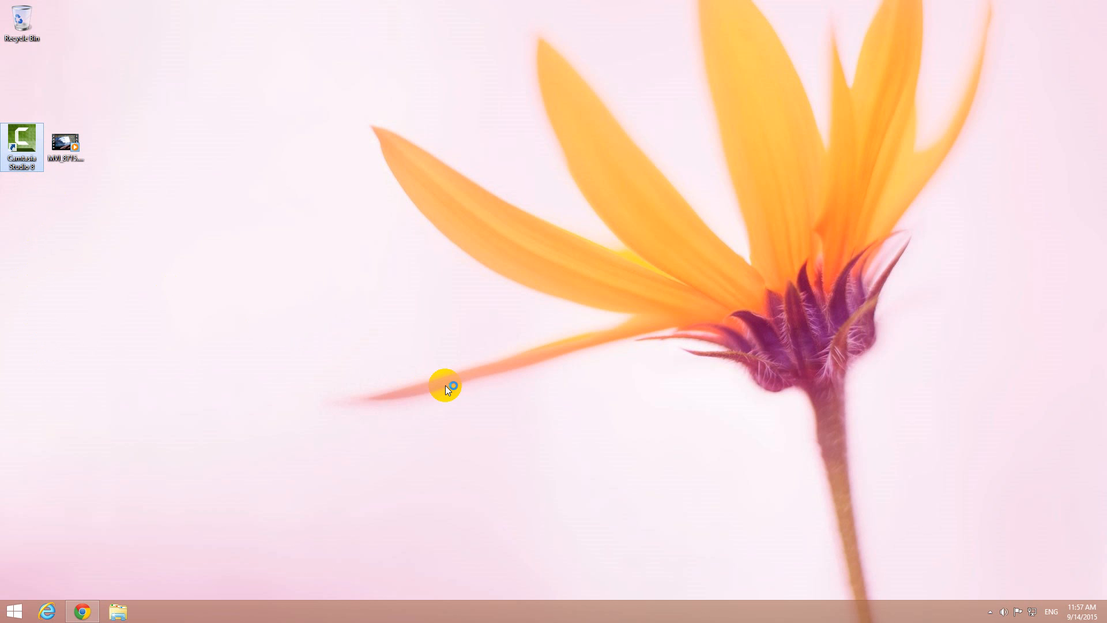
- Launch Camtasia Studio and import the MVI_8715.MOV video into the clip bin
double_click(22, 145)
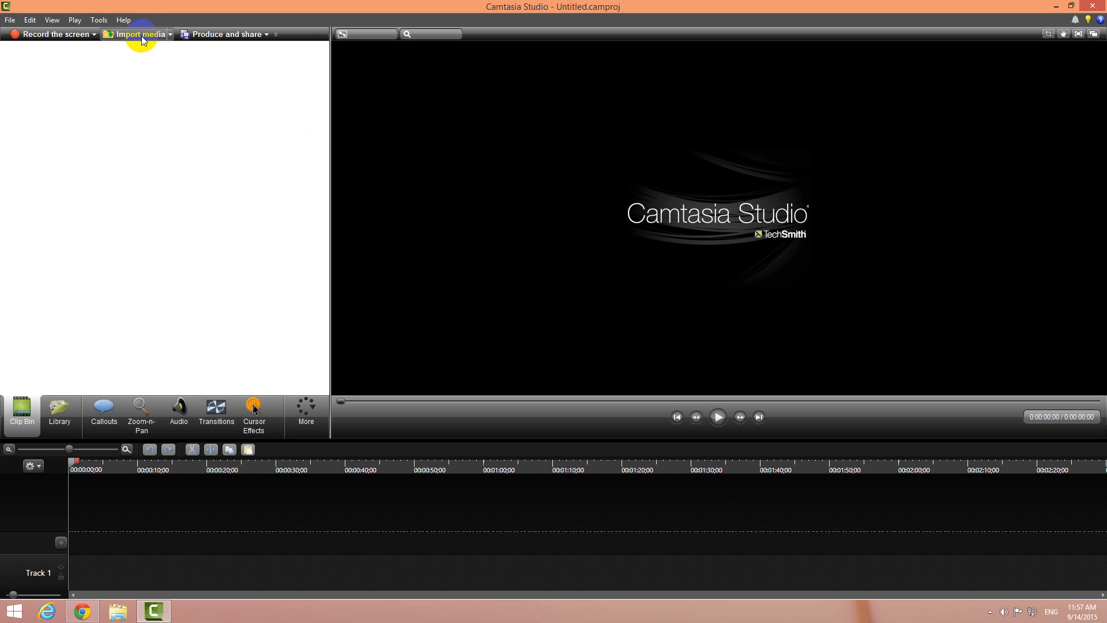
left_click(139, 34)
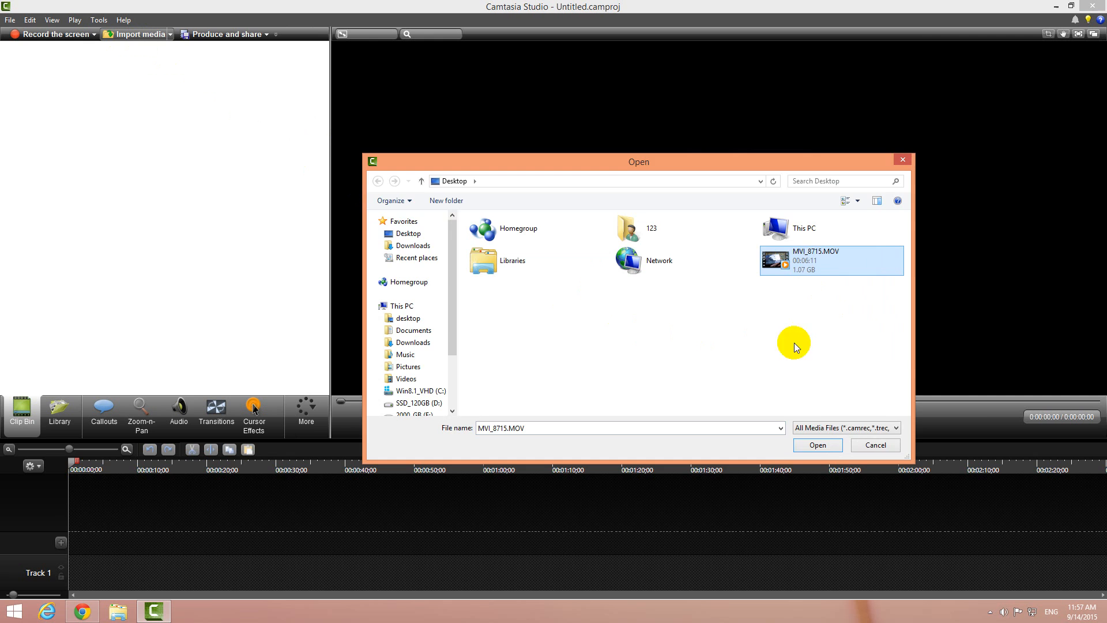
left_click(818, 445)
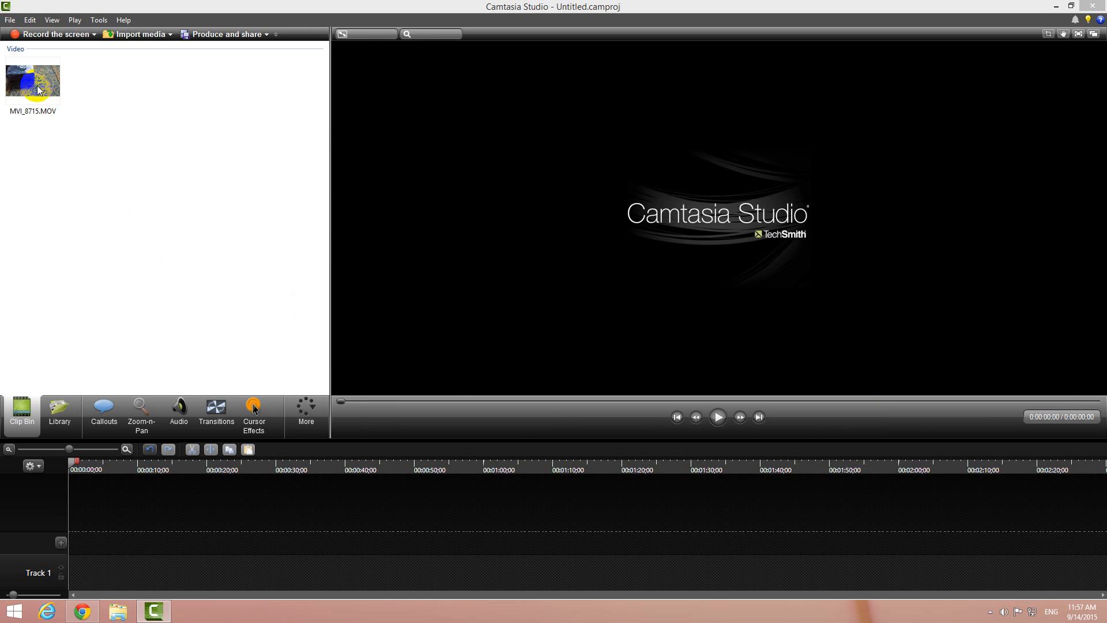
- Place MVI_8715.MOV on Track 1, snapped to the 0:00 start
left_click_drag(32, 79, 146, 565)
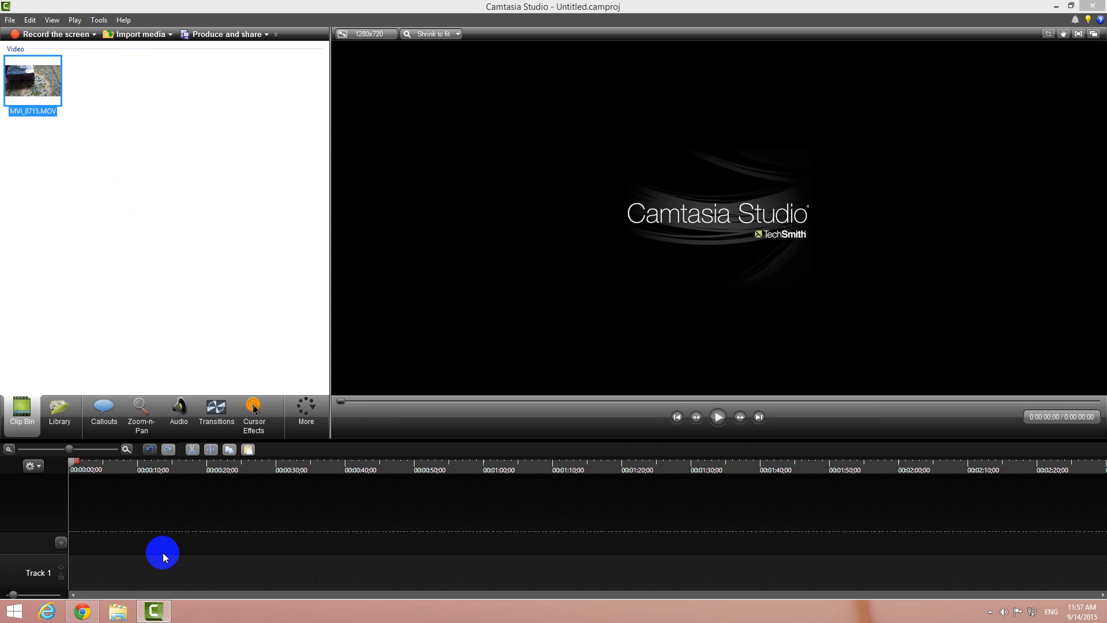
left_click_drag(162, 553, 304, 557)
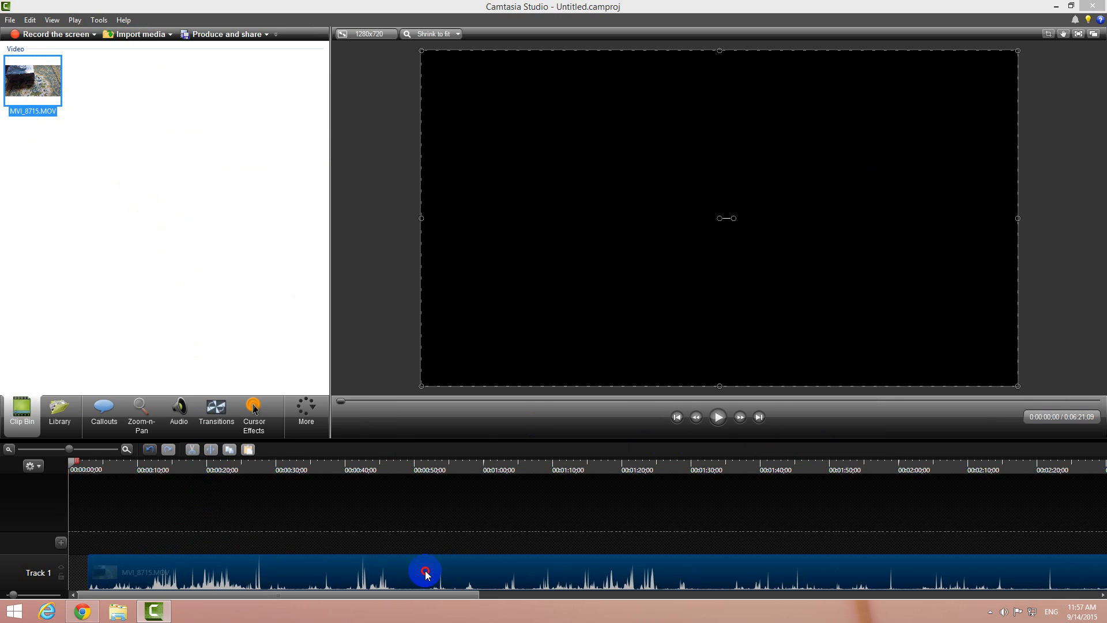
left_click_drag(425, 572, 308, 547)
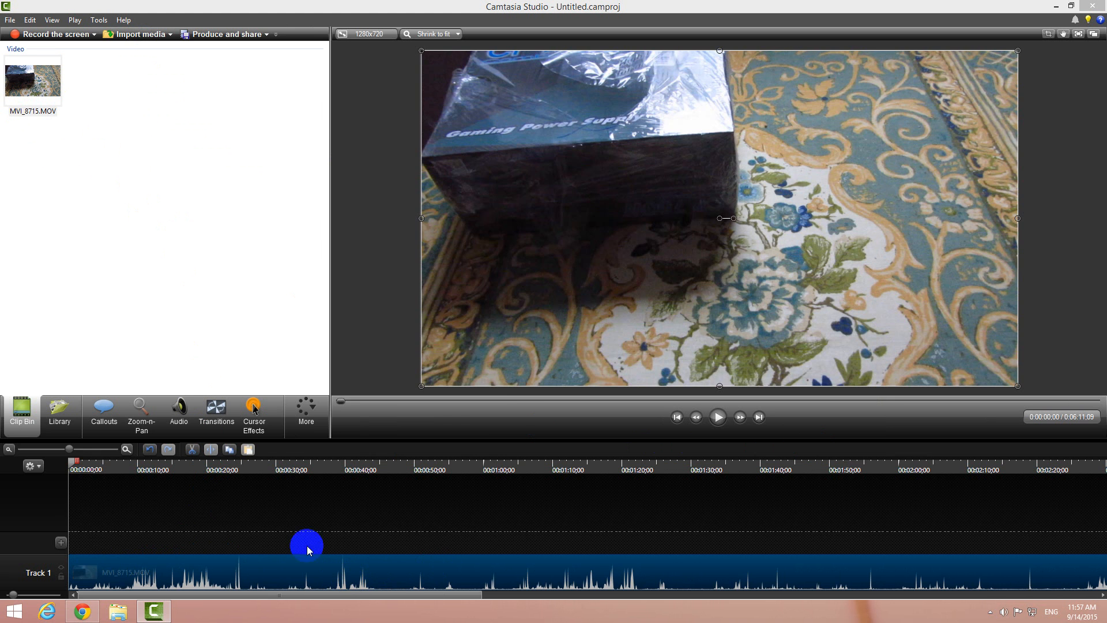
- Move the playhead to about 0:29, where the 750W label is clear
left_click(238, 469)
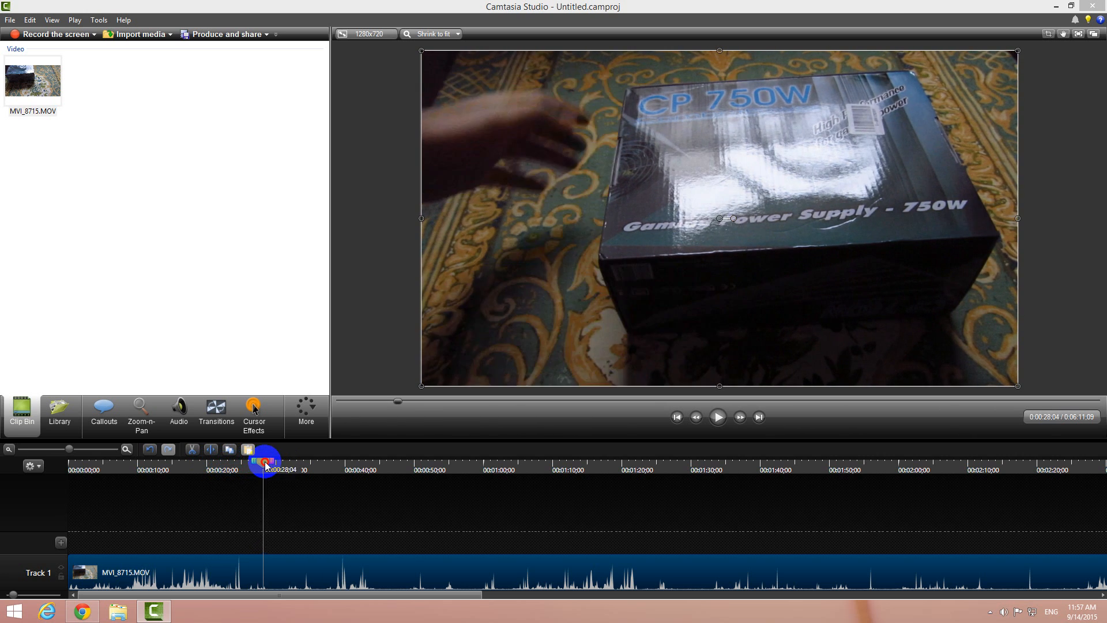
left_click(274, 460)
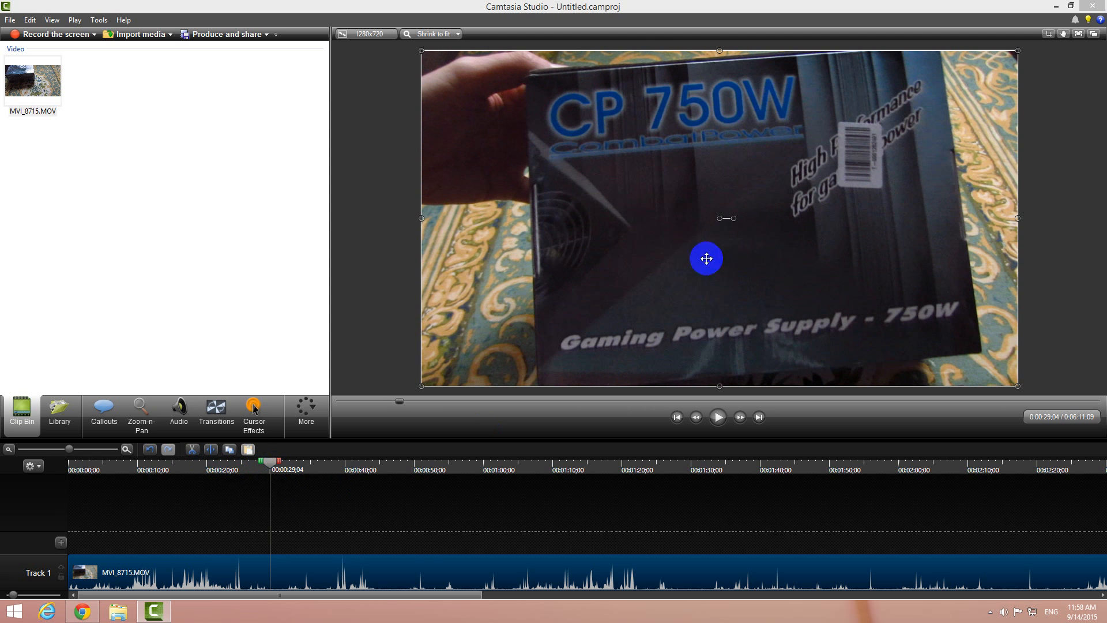
left_click_drag(706, 258, 721, 146)
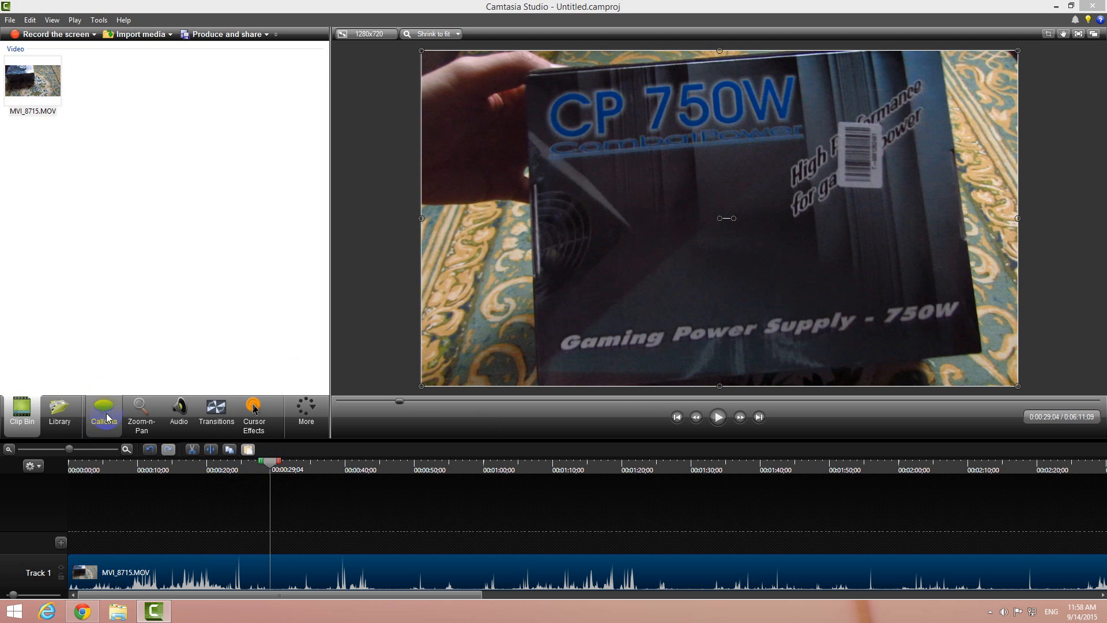
- Add a Sketch Motion Oval callout on Track 2 near 0:29
left_click(103, 413)
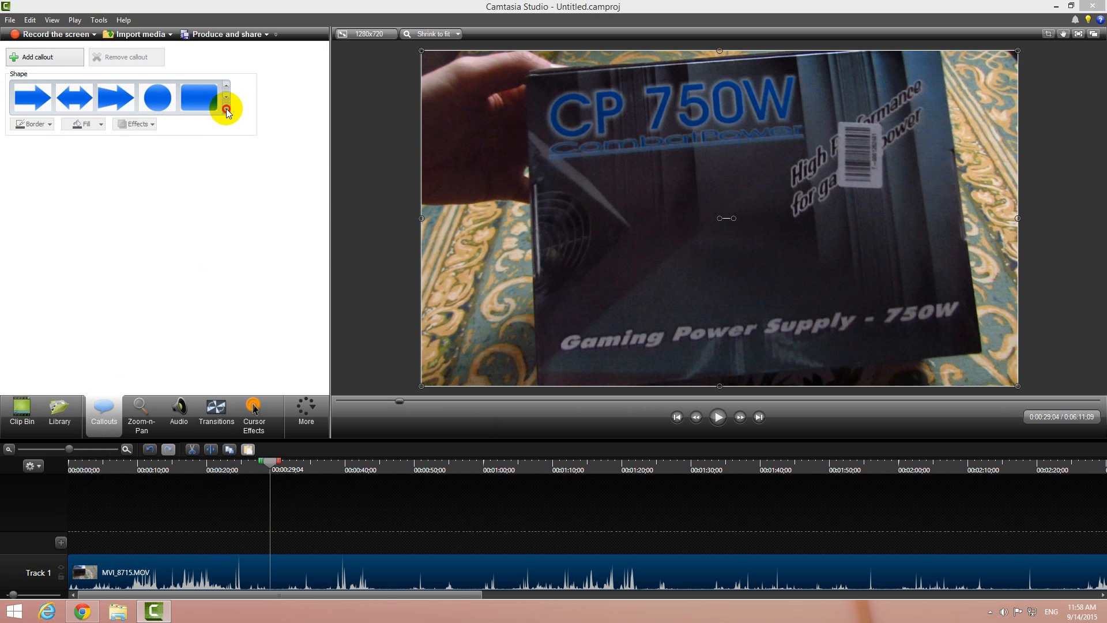
left_click(226, 109)
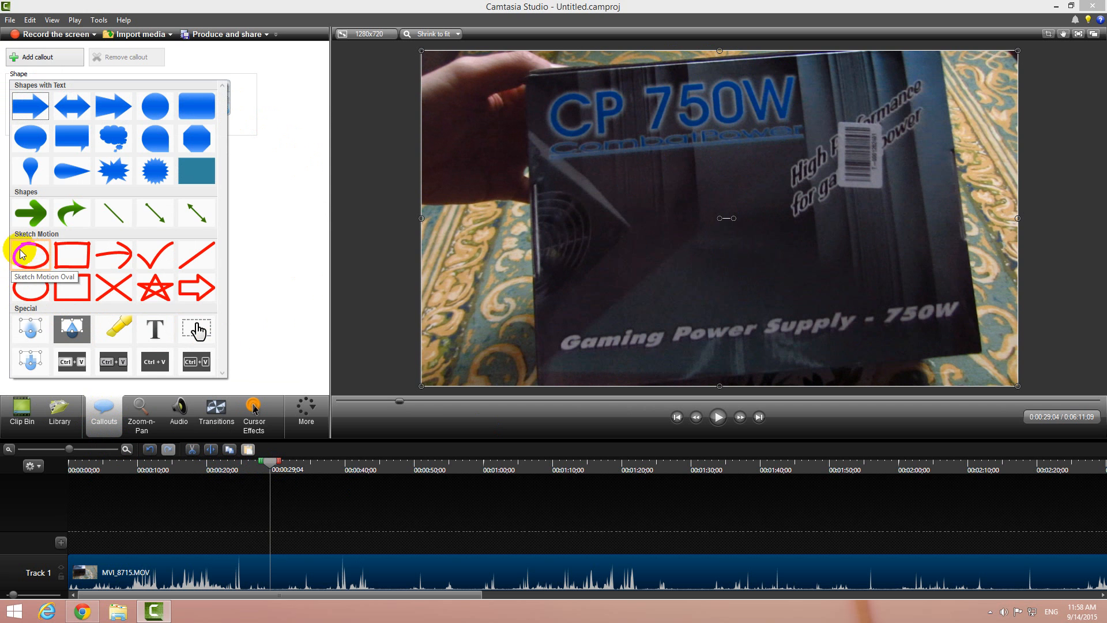
mouse_move(30, 288)
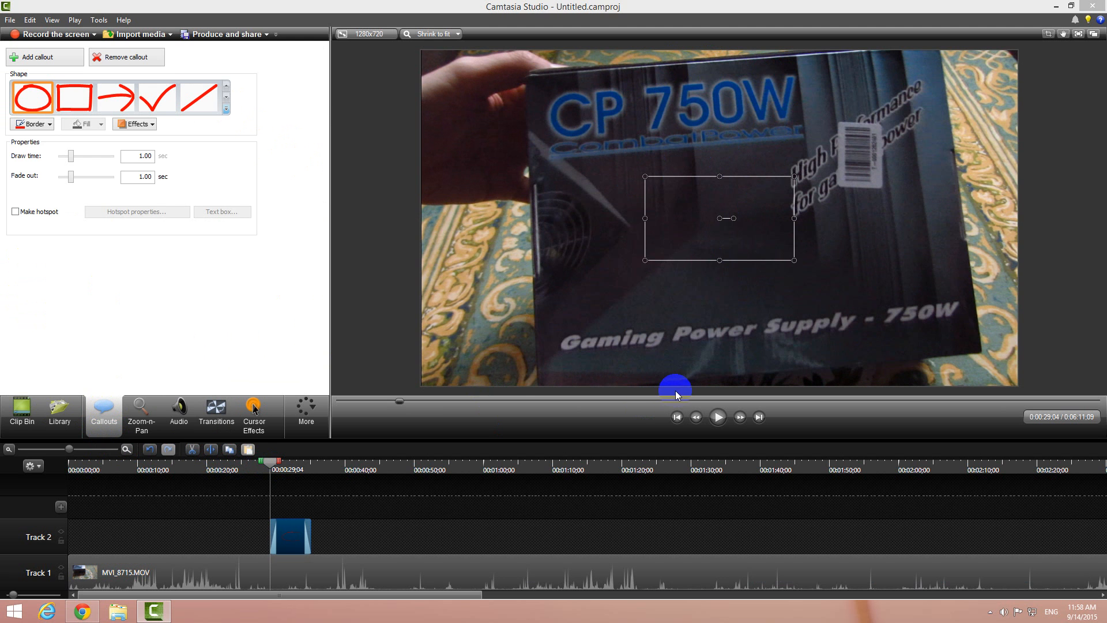
left_click_drag(674, 386, 413, 468)
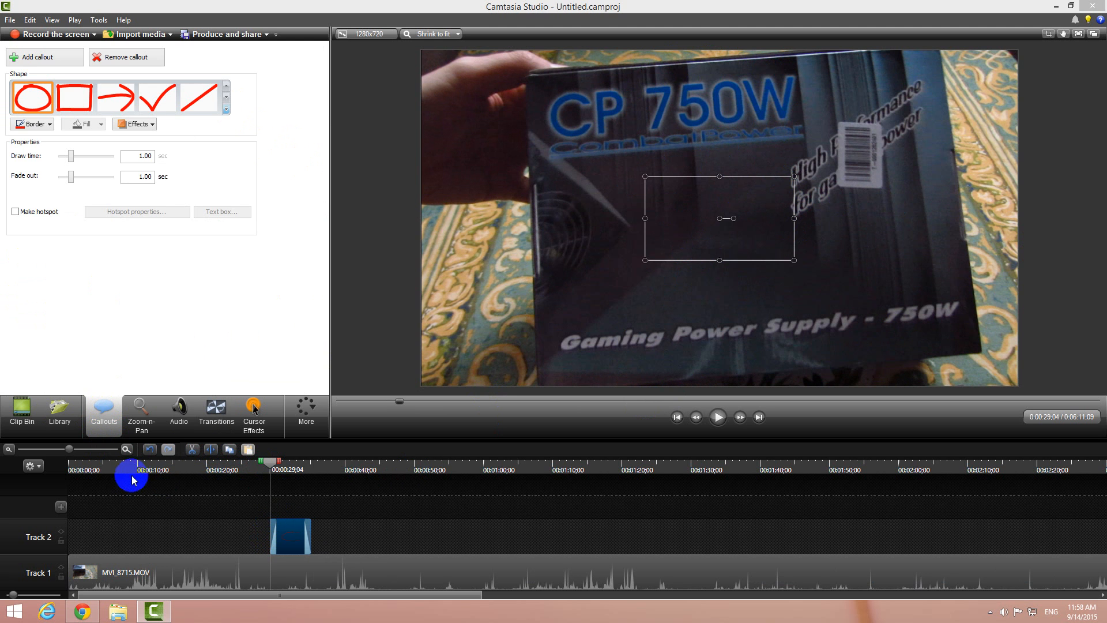
left_click_drag(132, 481, 267, 526)
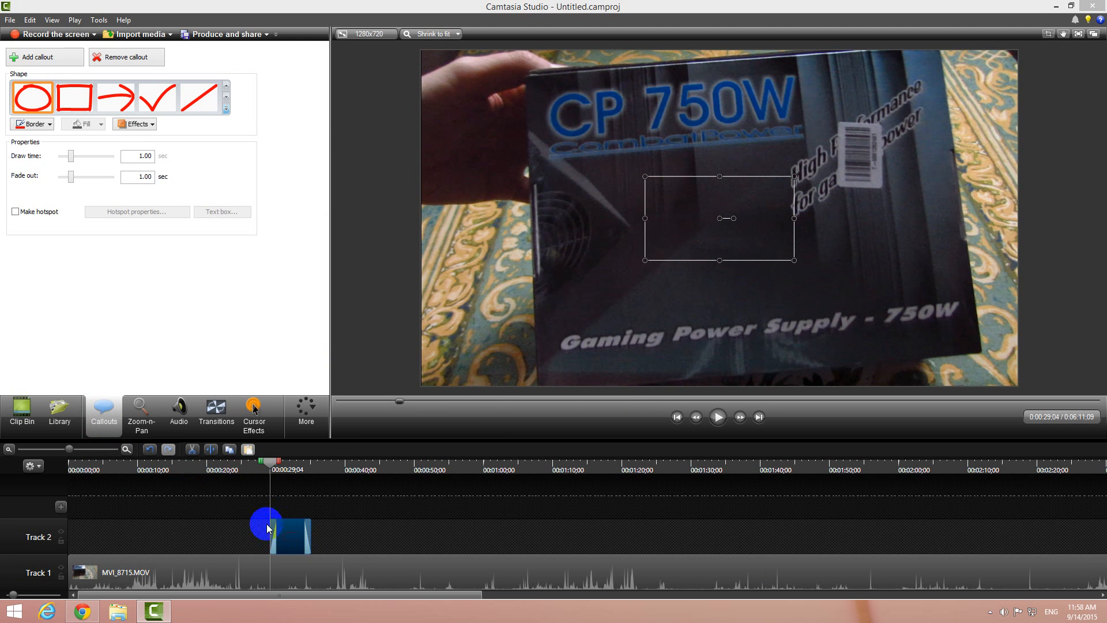
left_click_drag(267, 529, 308, 530)
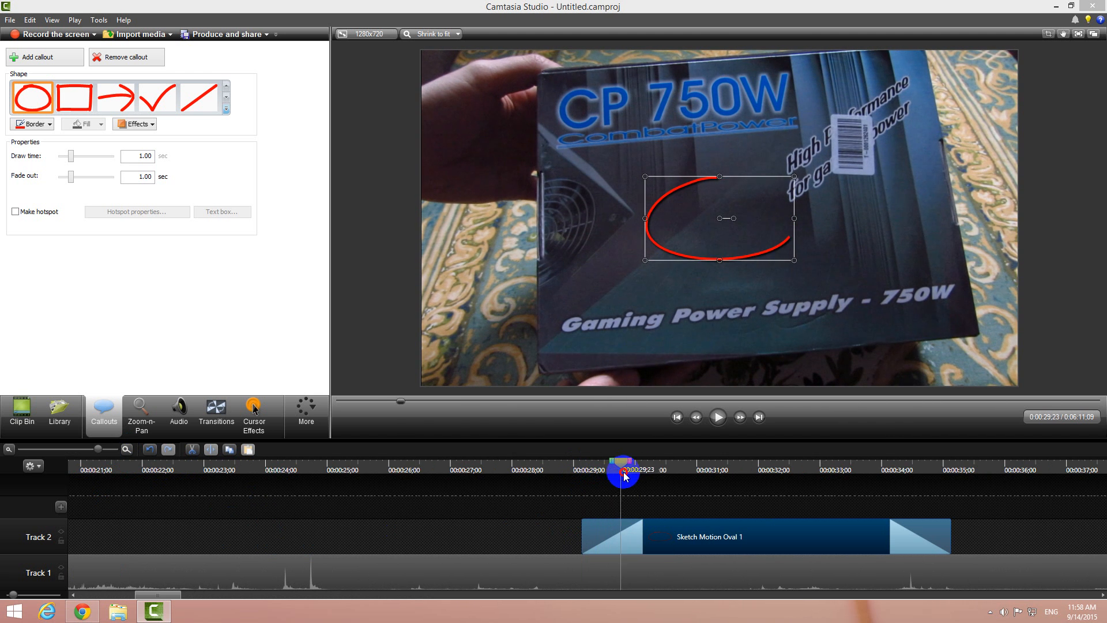
- Scrub until the oval is fully drawn, then drag it over the 750W lettering
left_click_drag(623, 475, 601, 480)
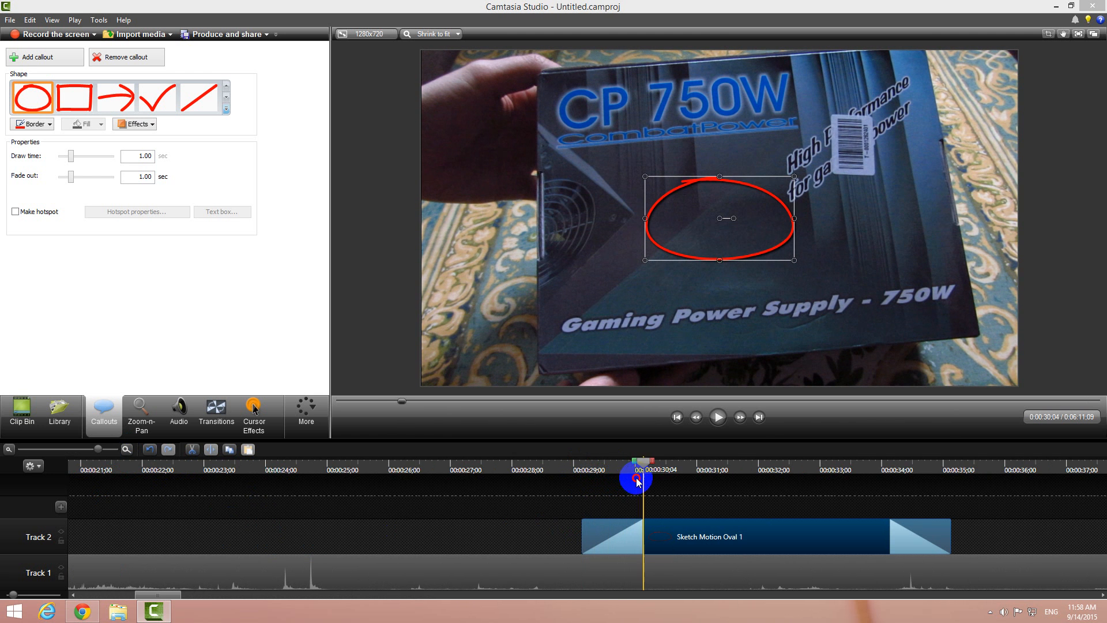
left_click_drag(726, 218, 744, 182)
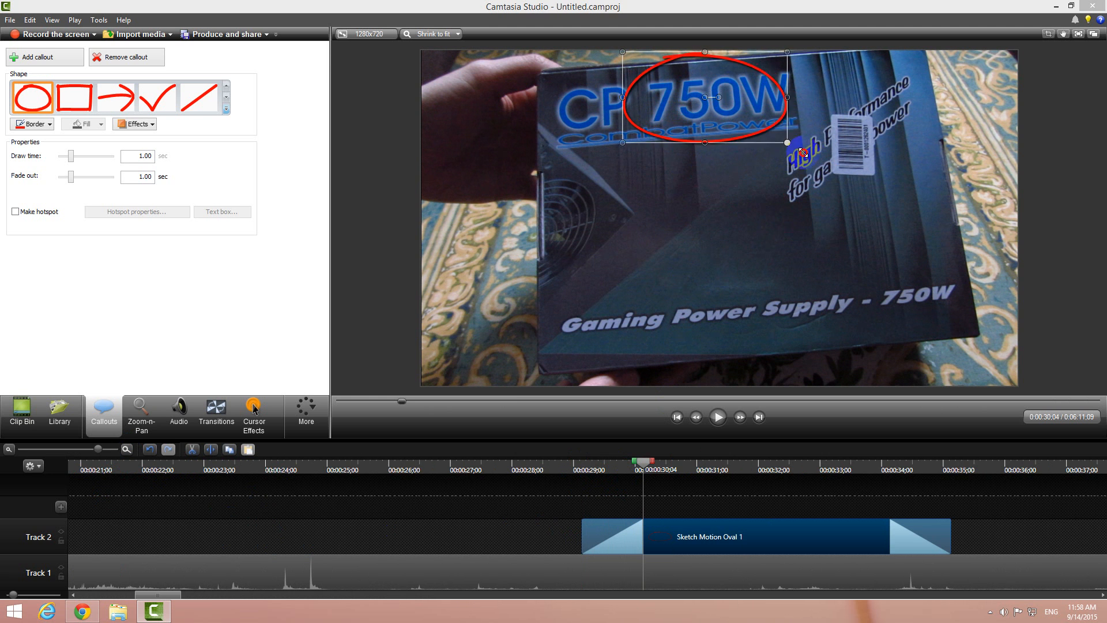
left_click_drag(789, 142, 821, 142)
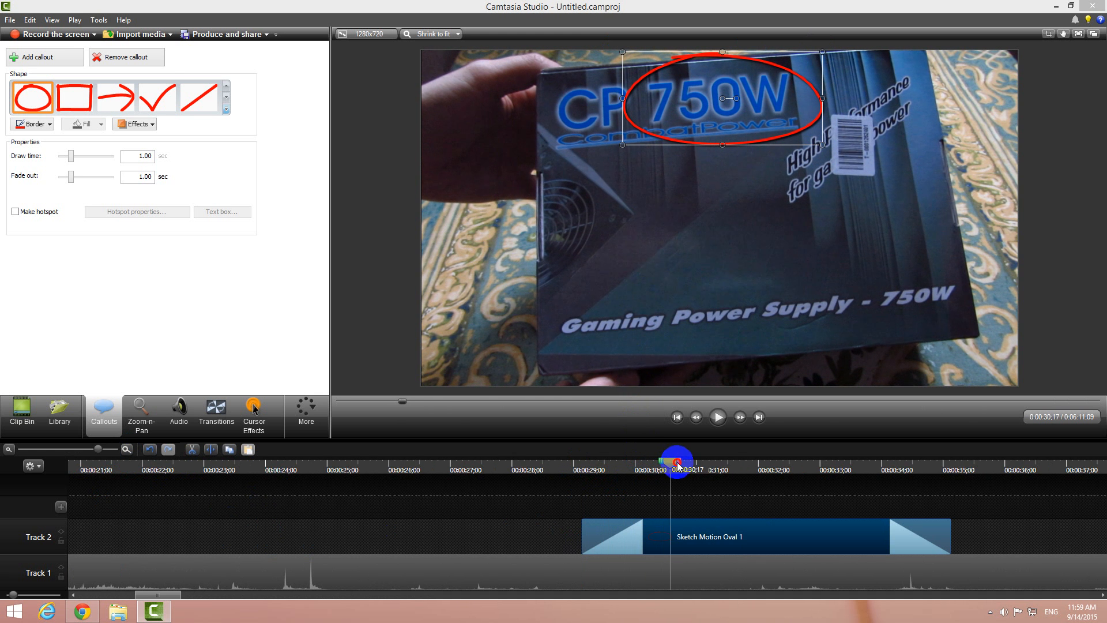
- Trim the Sketch Motion Oval 1 clip to end near 33 seconds and preview it
left_click_drag(676, 462, 803, 463)
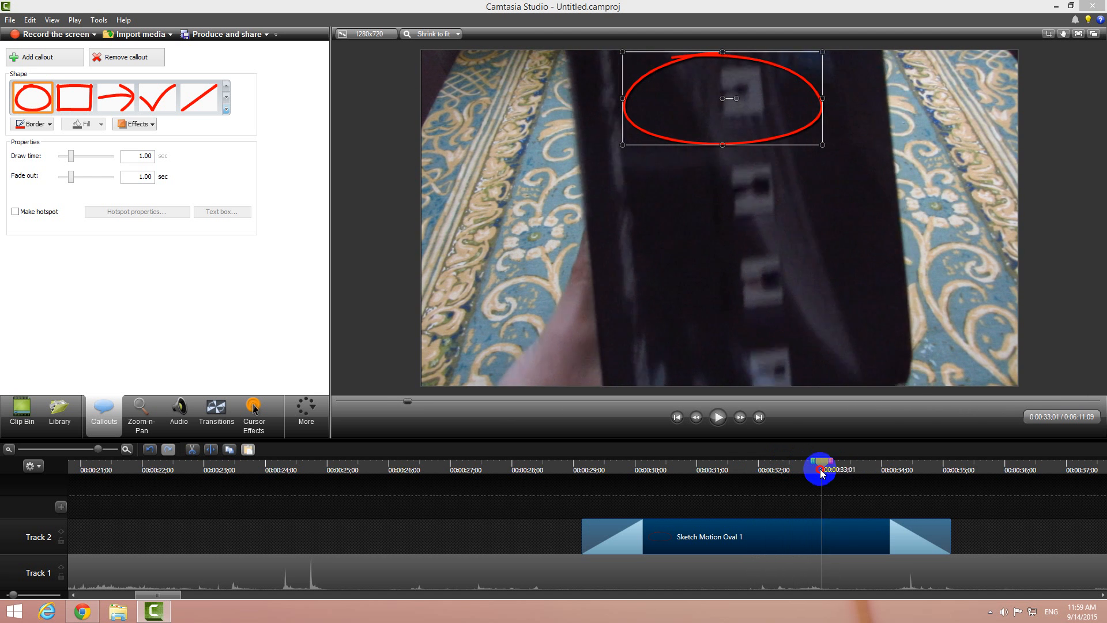
left_click_drag(819, 467, 795, 466)
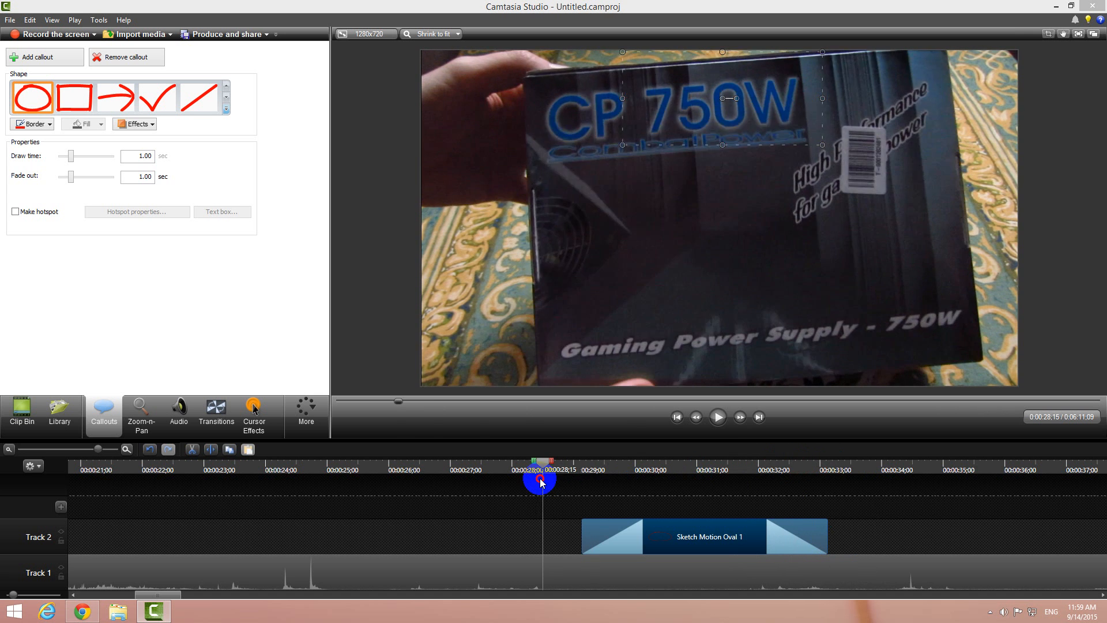
left_click(717, 416)
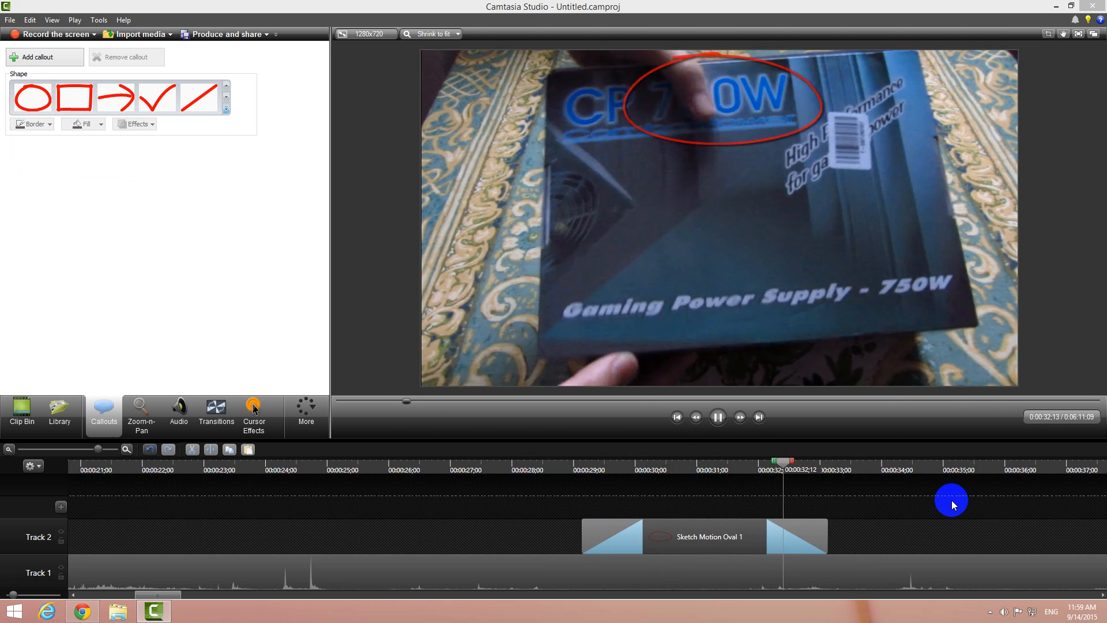
left_click(717, 417)
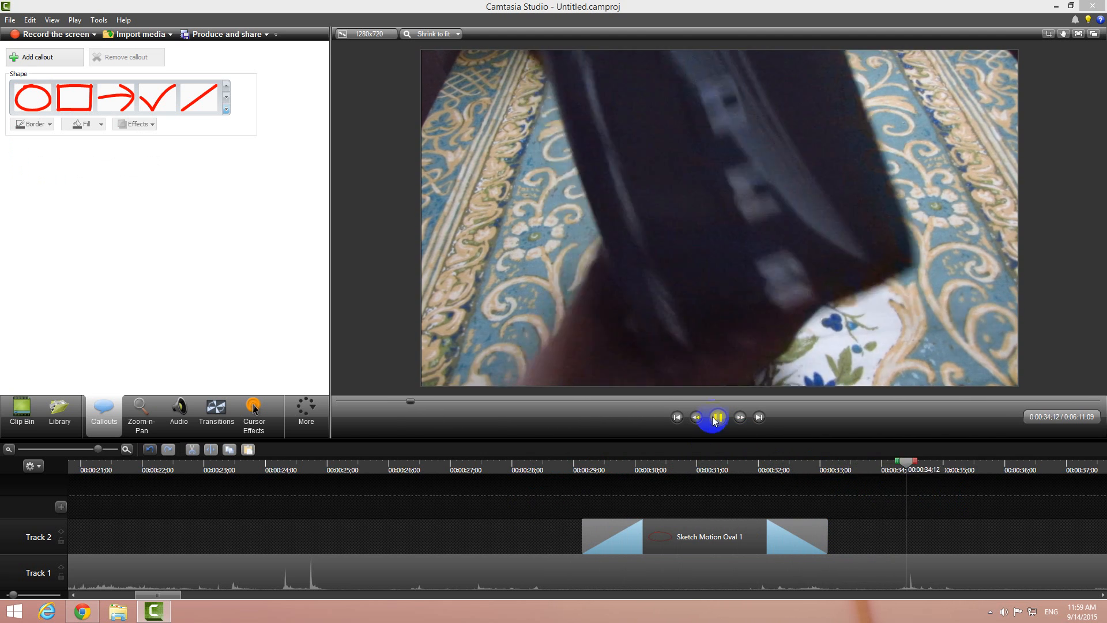
left_click(704, 537)
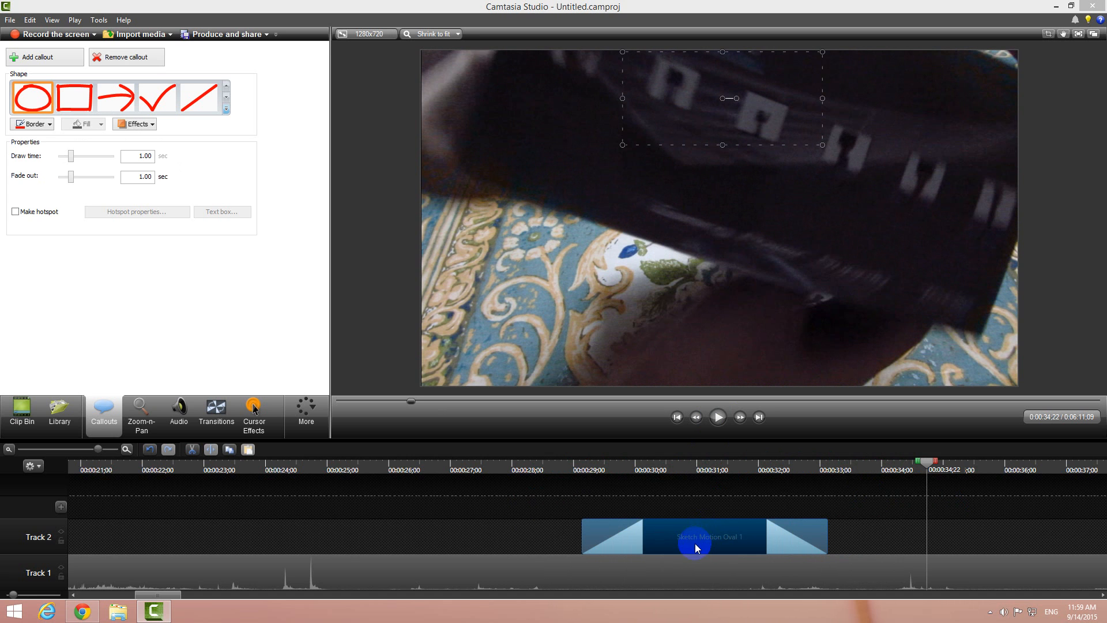
mouse_move(695, 535)
type("0.5")
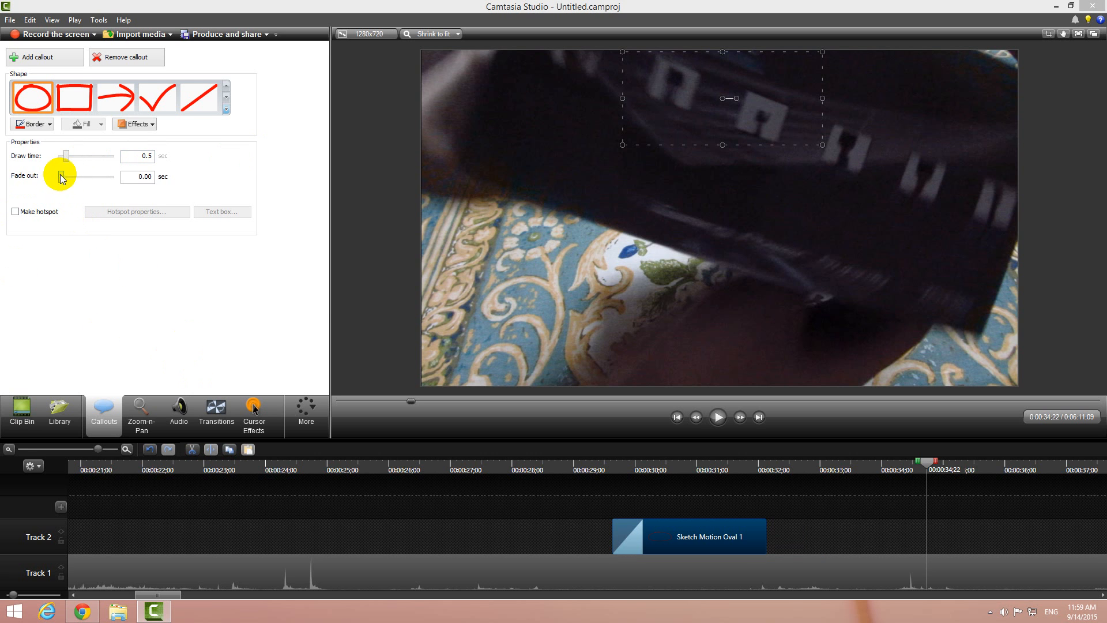
- Set the oval callout's fade-out to 0.00 seconds
left_click_drag(63, 177, 76, 176)
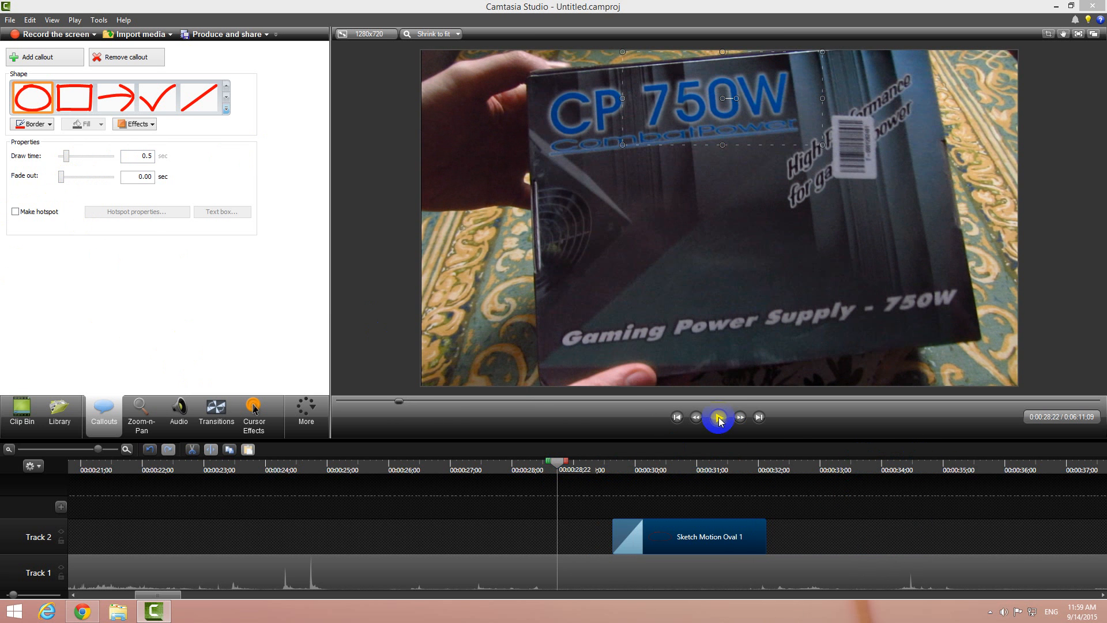
left_click(718, 417)
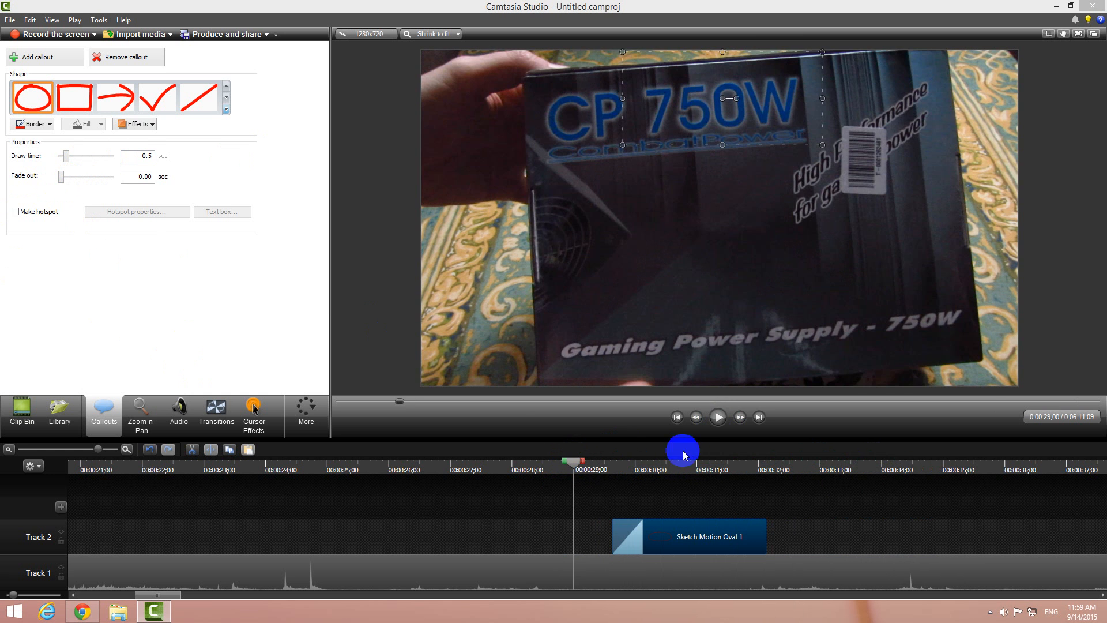
left_click(717, 416)
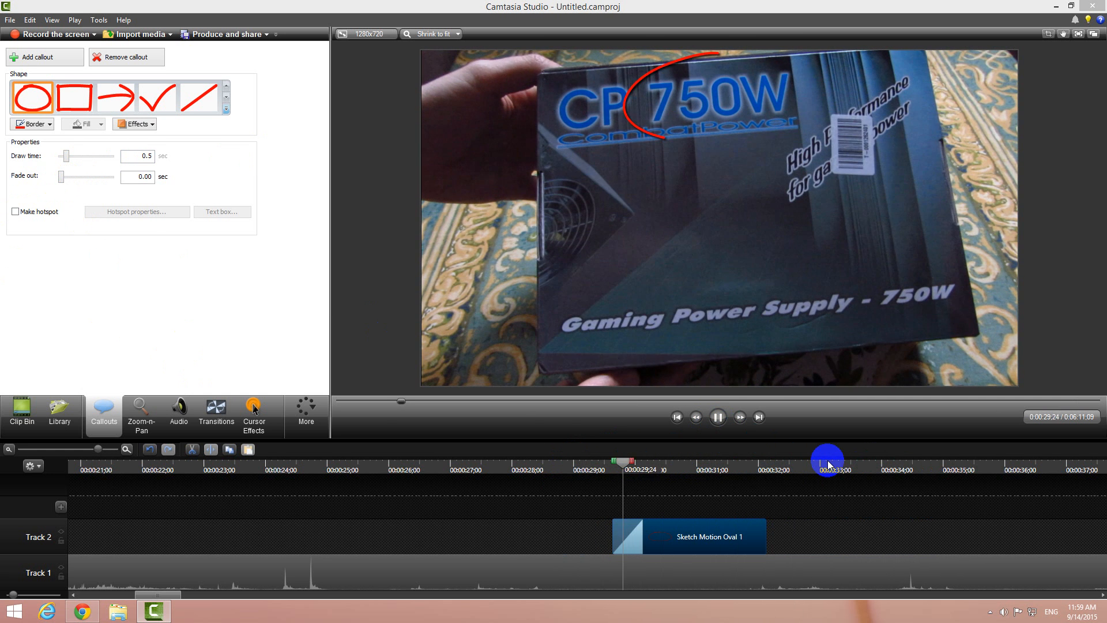